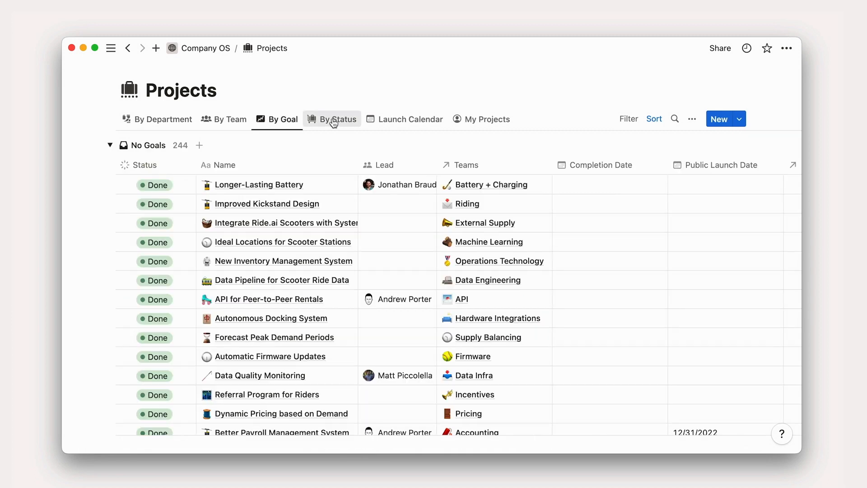
Go to the Company Home page and scroll down through its sections.
left_click(410, 120)
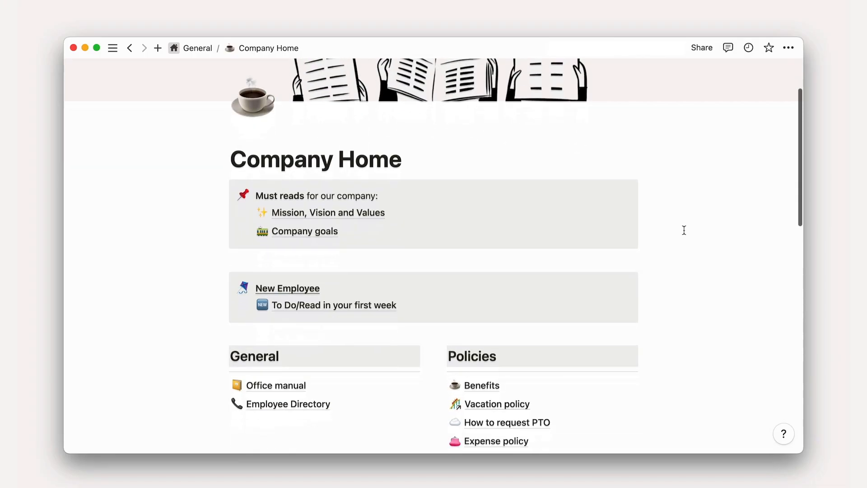
scroll("down", 3)
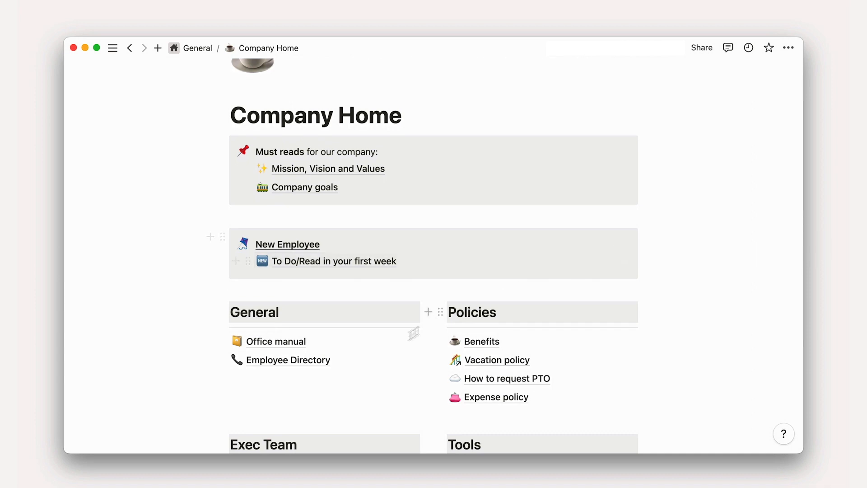
Open the Employee Directory link under General on Company Home.
left_click(289, 359)
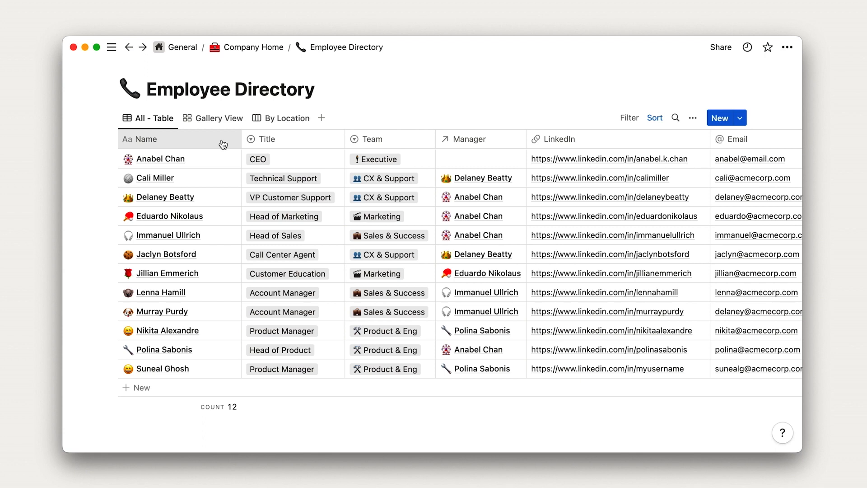
mouse_move(169, 162)
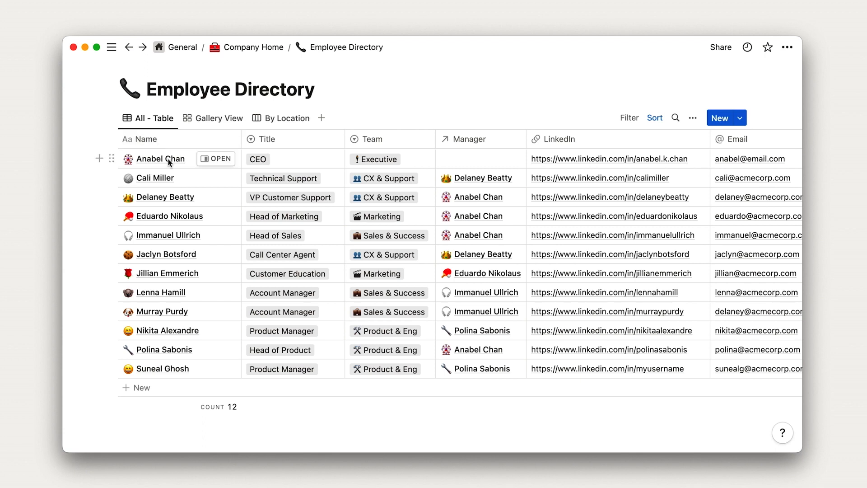
mouse_move(162, 198)
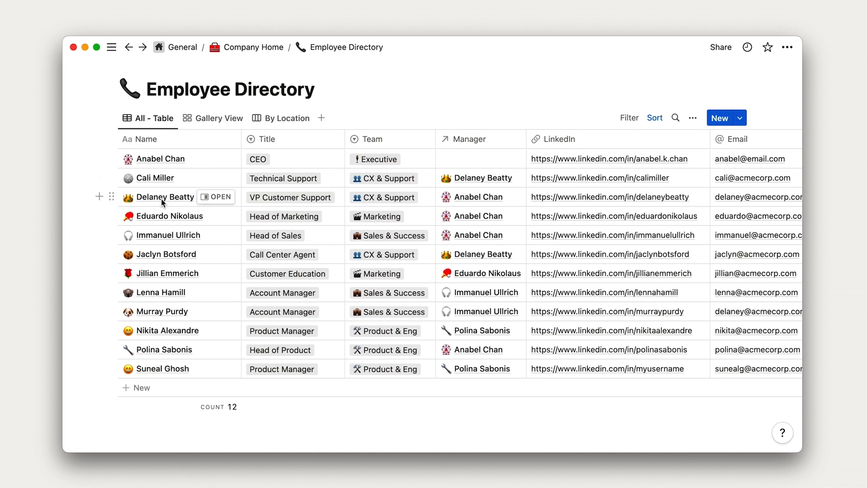
mouse_move(162, 235)
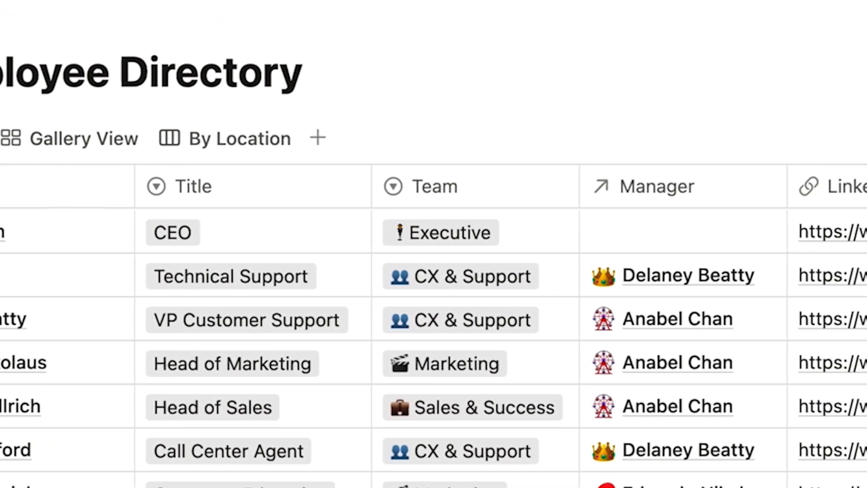
scroll("right", 3)
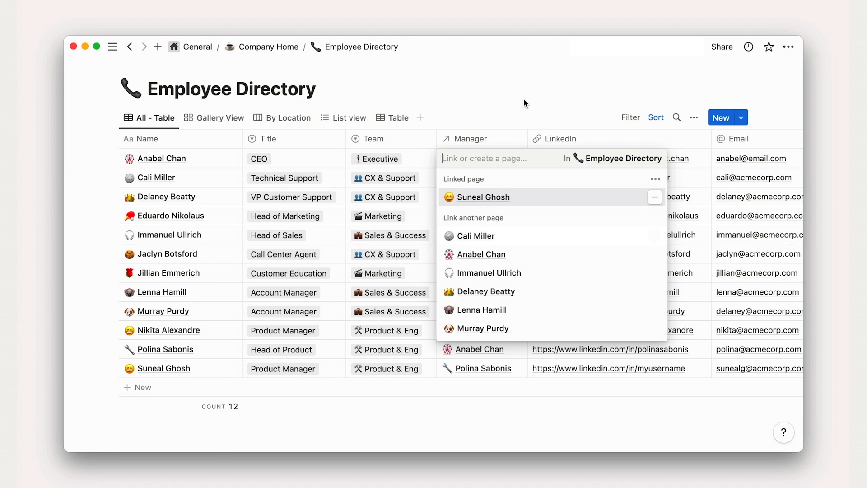
left_click(481, 197)
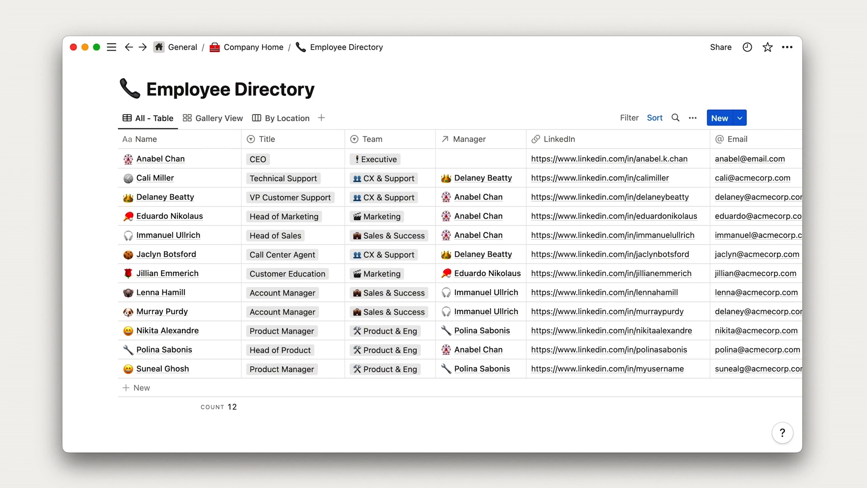
left_click(143, 139)
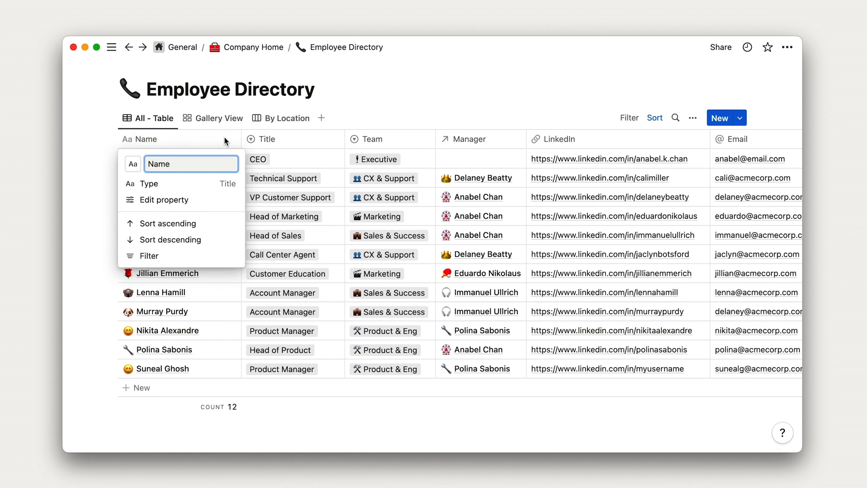
left_click(366, 139)
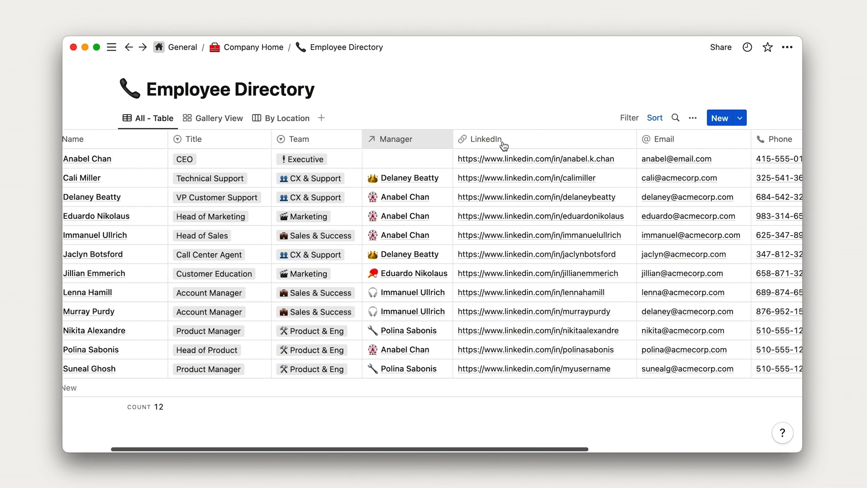
left_click(647, 139)
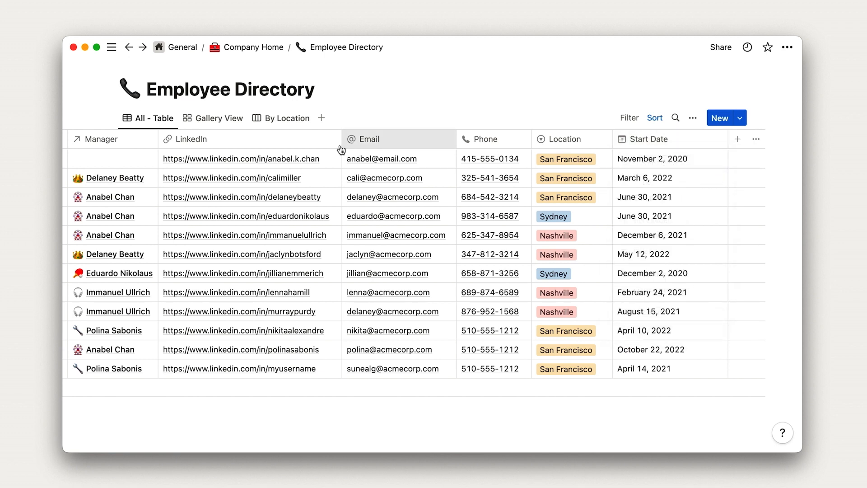
left_click(186, 140)
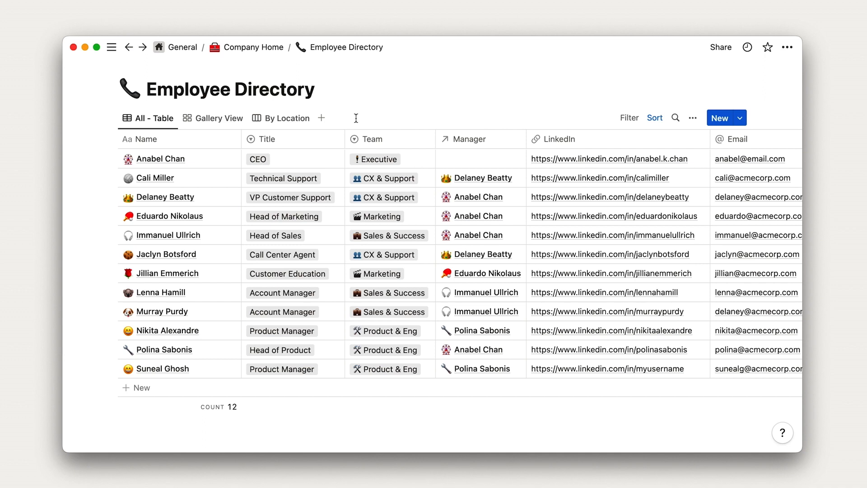
mouse_move(216, 159)
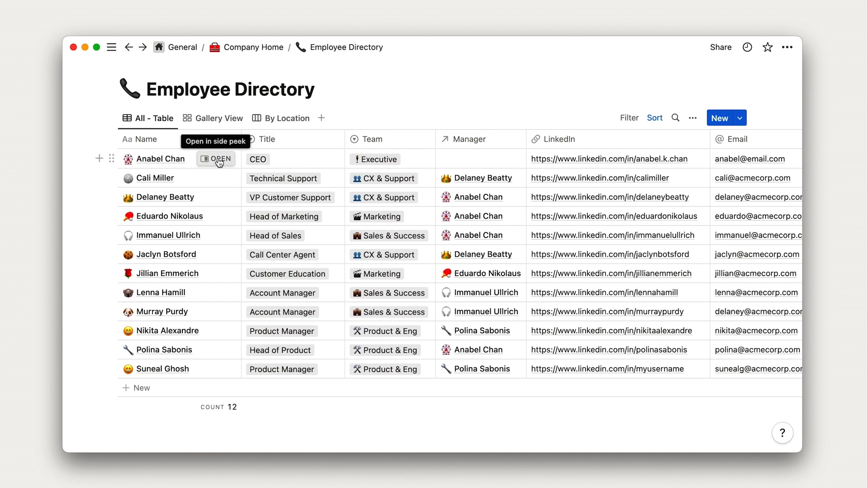
left_click(216, 159)
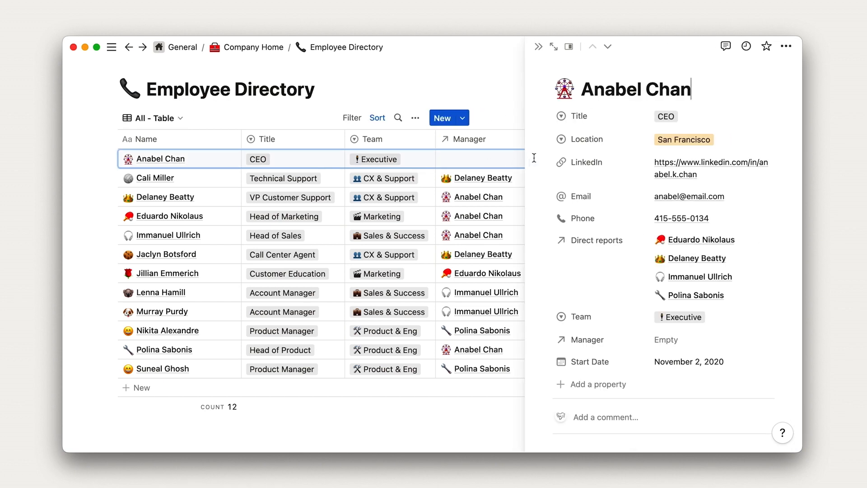
scroll("down", 3)
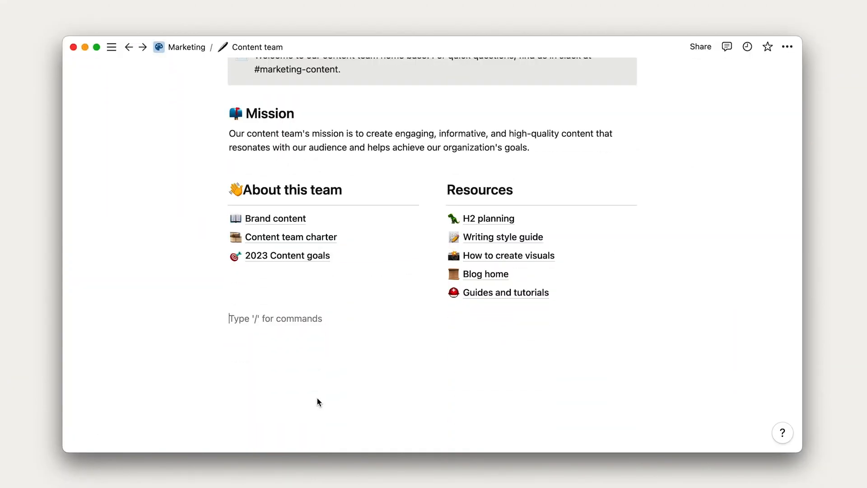
Insert an empty inline database via /database on the Content team page.
type("/")
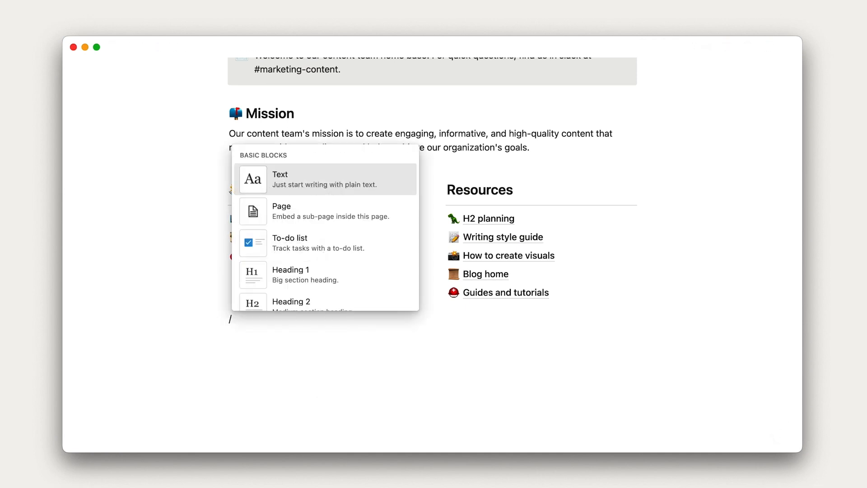
type("database")
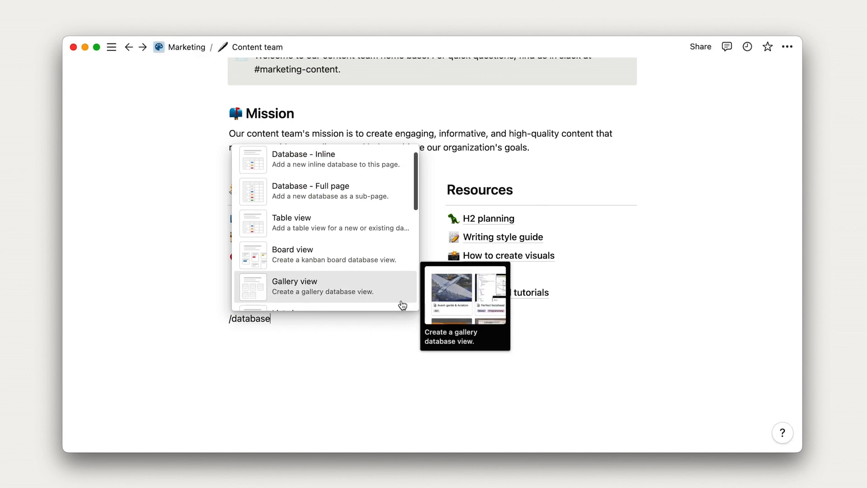
scroll("down", 3)
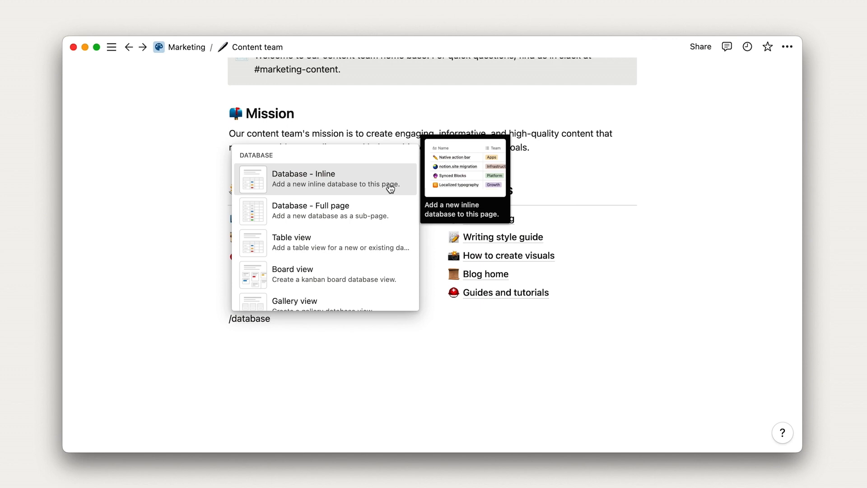
mouse_move(388, 207)
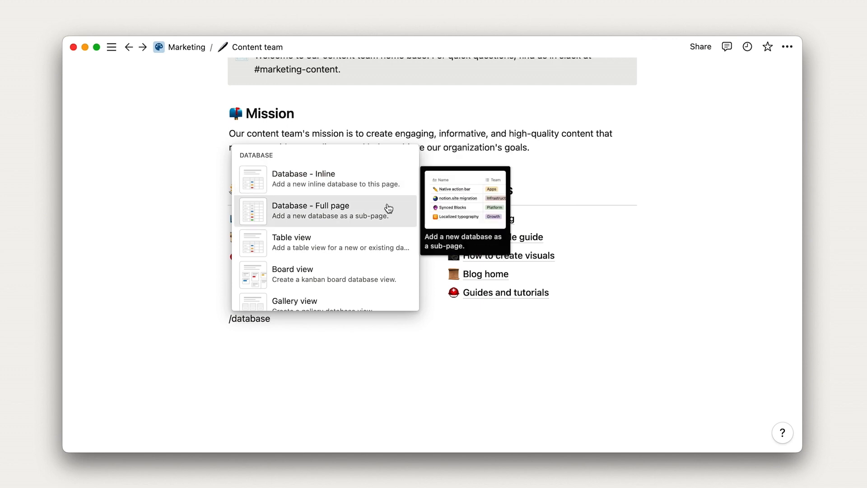
mouse_move(383, 187)
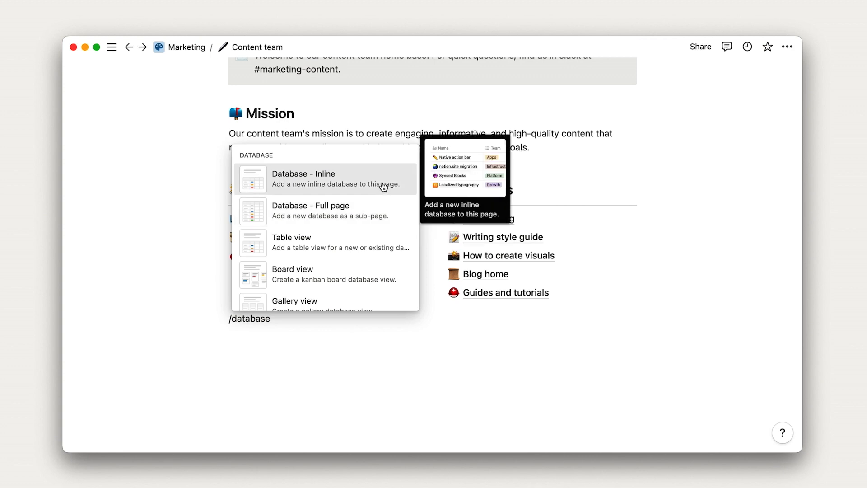
left_click(304, 178)
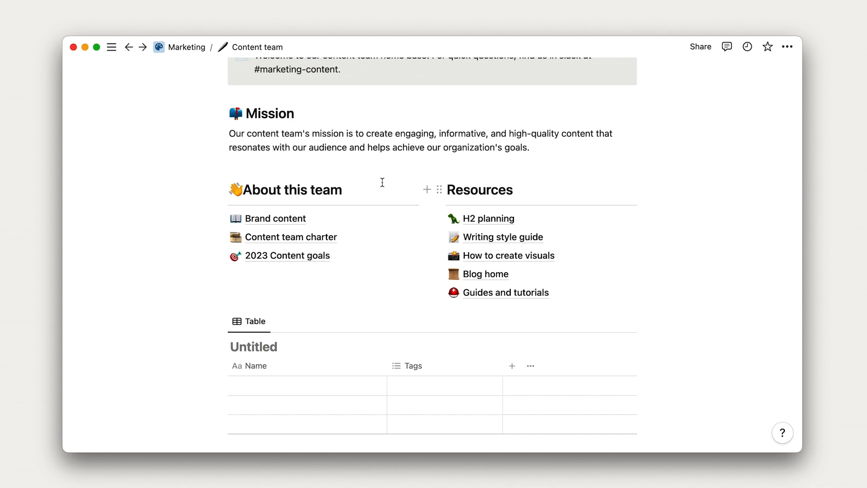
Title the table 'Upcoming blog posts' and enter API, Funding round and Customer story.
type("Upcoming")
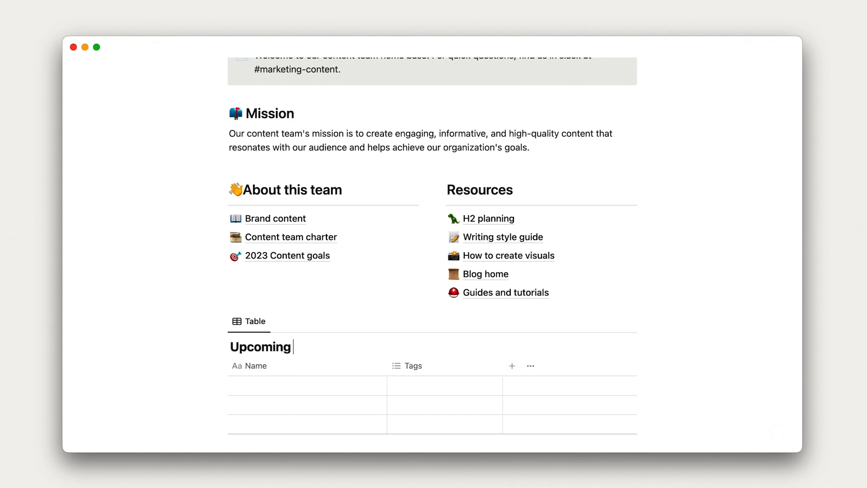
type("blog posts")
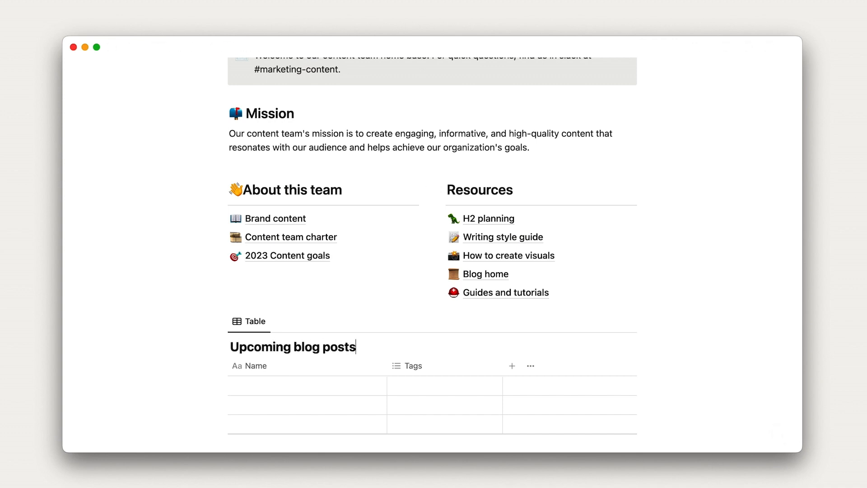
left_click(307, 385)
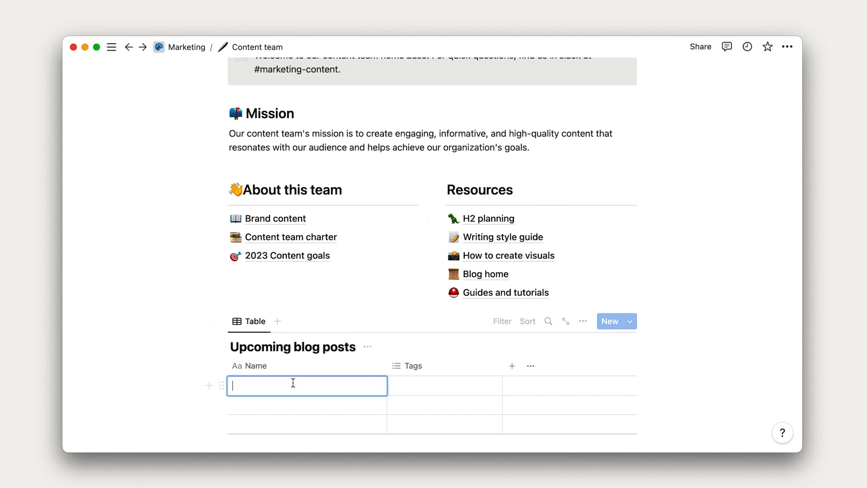
type("API")
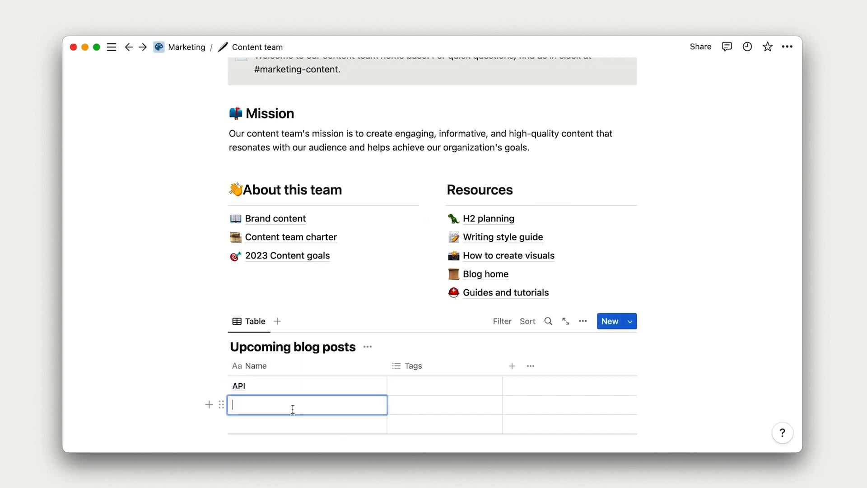
type("Funding round")
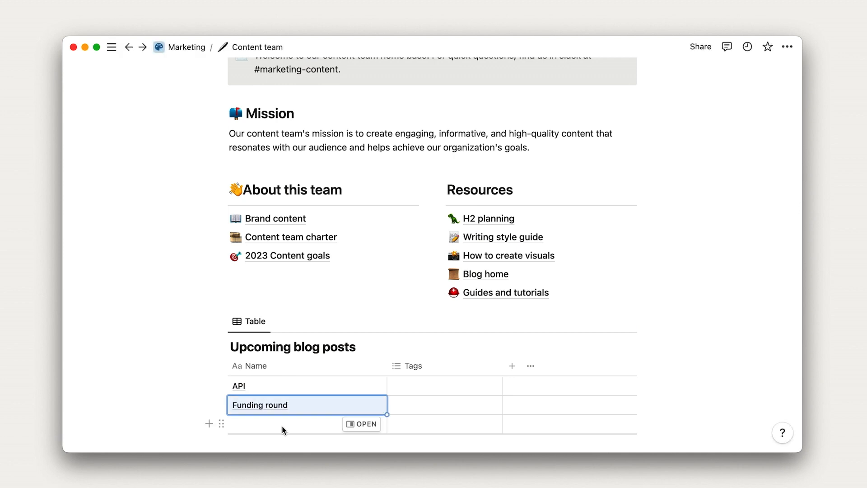
type("Customer story")
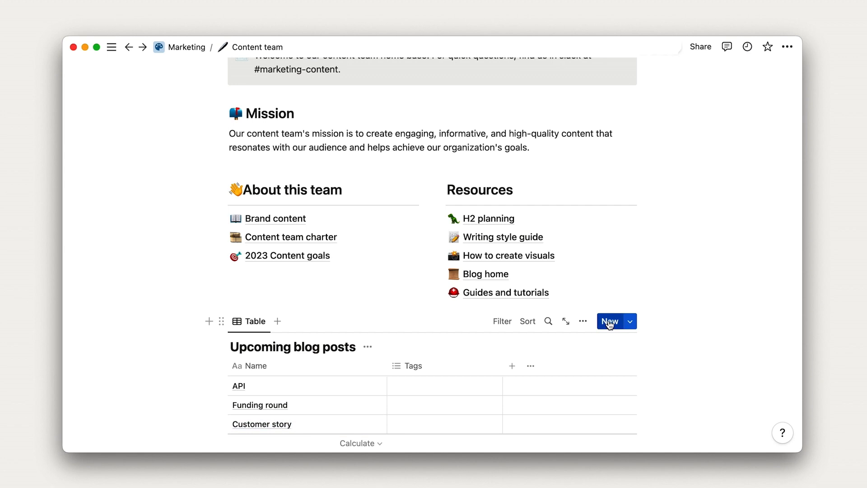
Add a new entry titled 'Cheers to our first 1 million users!' via the New button.
left_click(610, 321)
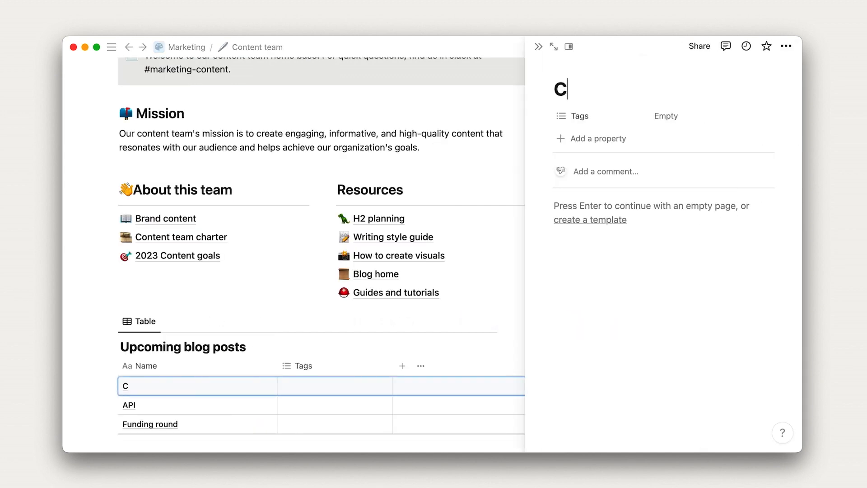
type("heers to our first 1 million")
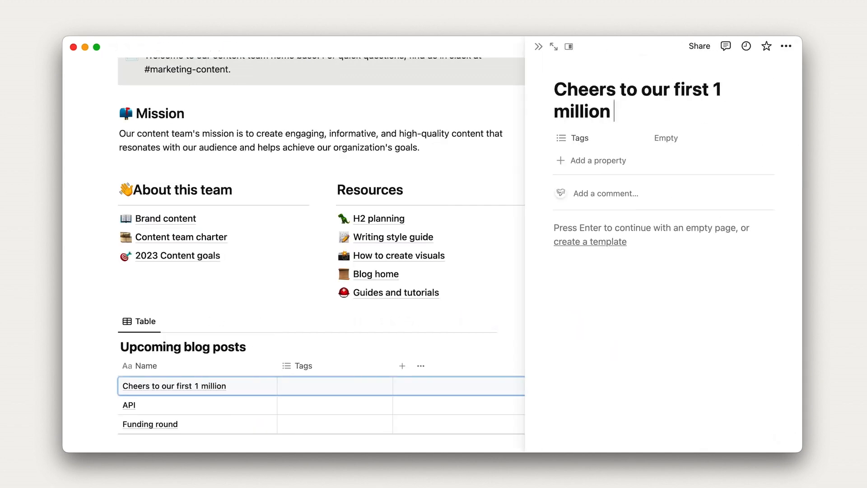
type("users!")
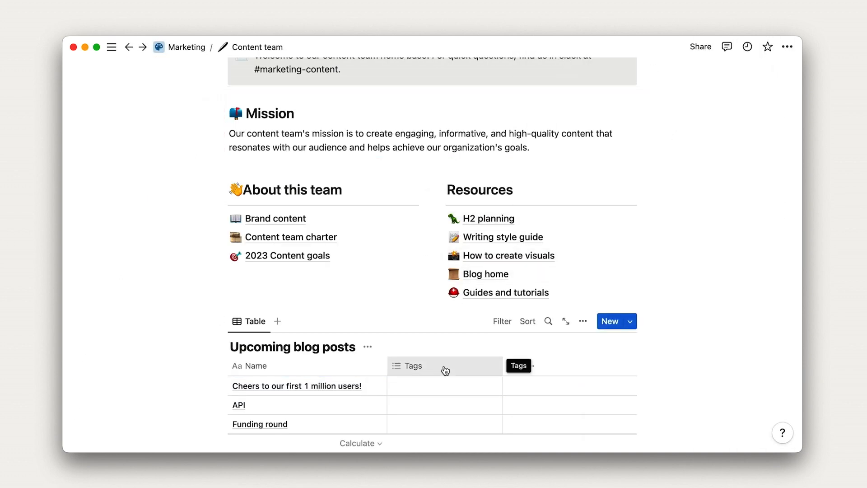
Create a Marketing tag and apply it to the 'Cheers to our first 1 million users!' entry.
left_click(437, 385)
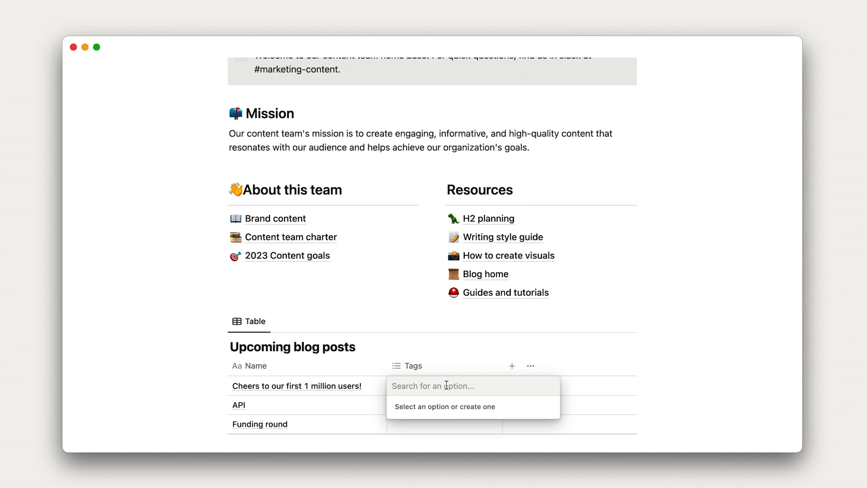
type("Marketing")
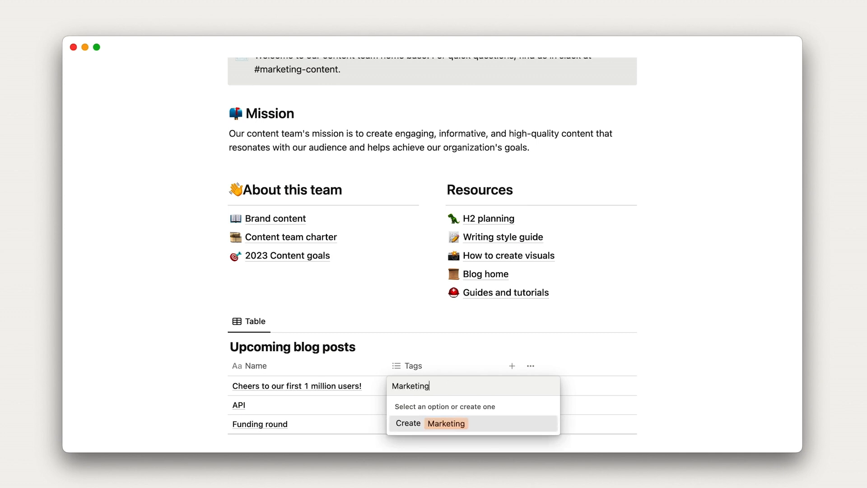
left_click(430, 423)
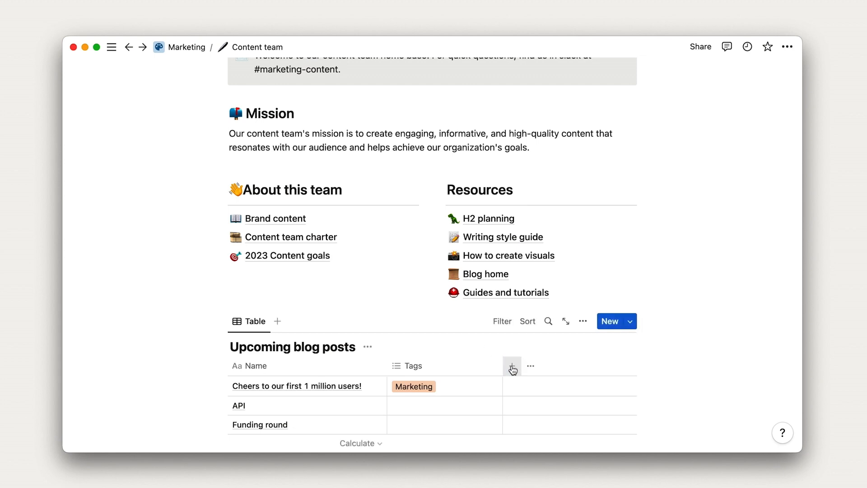
Start a new property on Upcoming blog posts, showing the property type list.
left_click(511, 366)
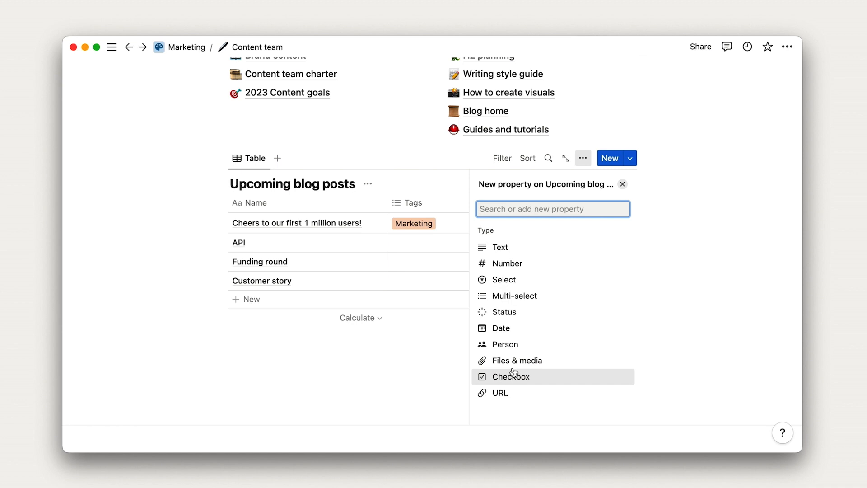
mouse_move(513, 389)
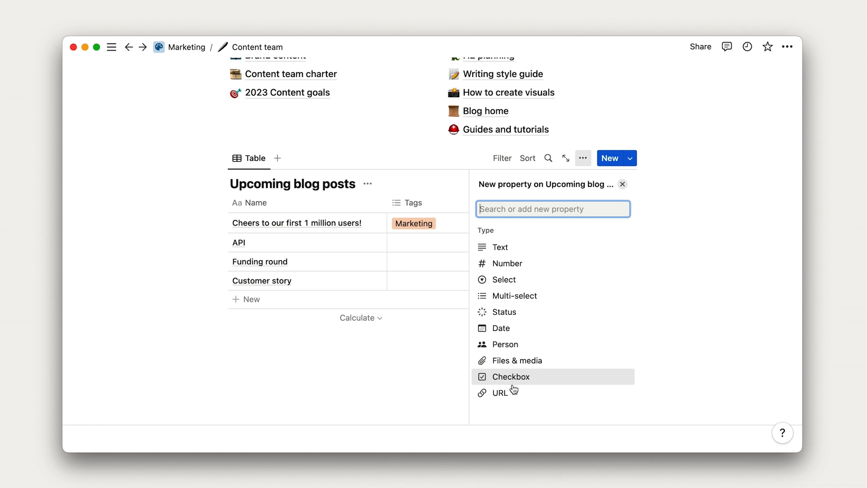
mouse_move(501, 393)
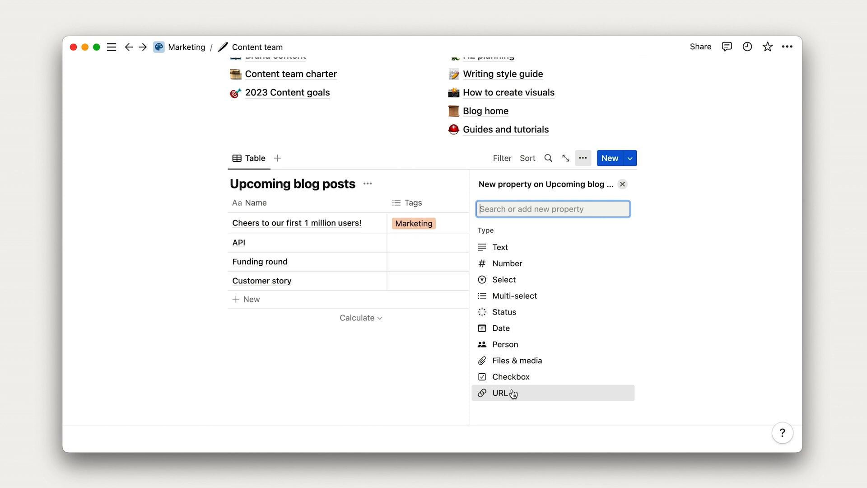
mouse_move(559, 347)
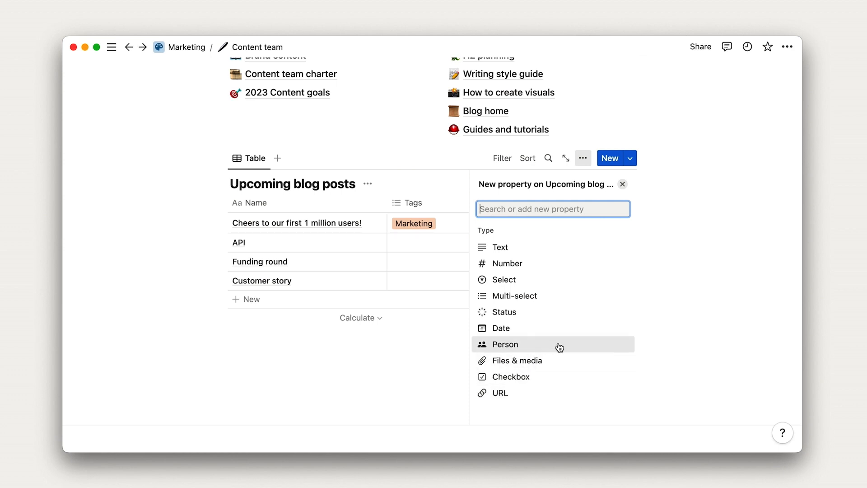